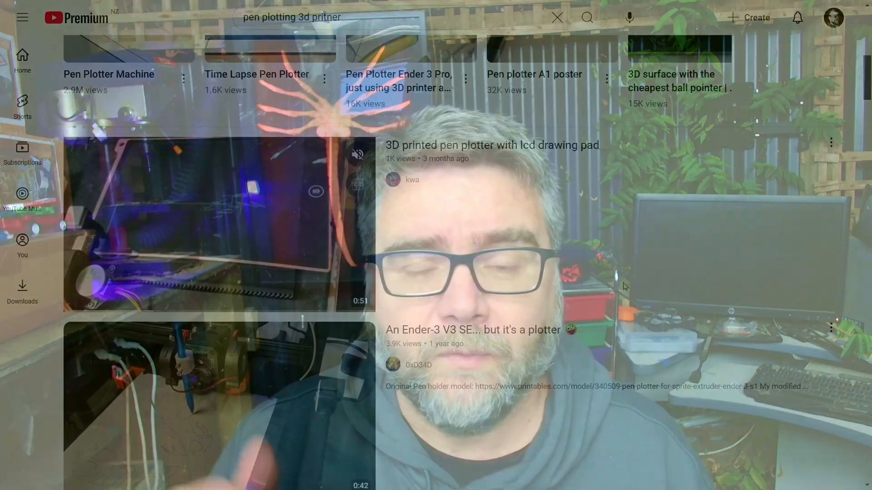
Step: Scroll further through the 'pen plotting 3d printer' YouTube search results
scroll("down", 3)
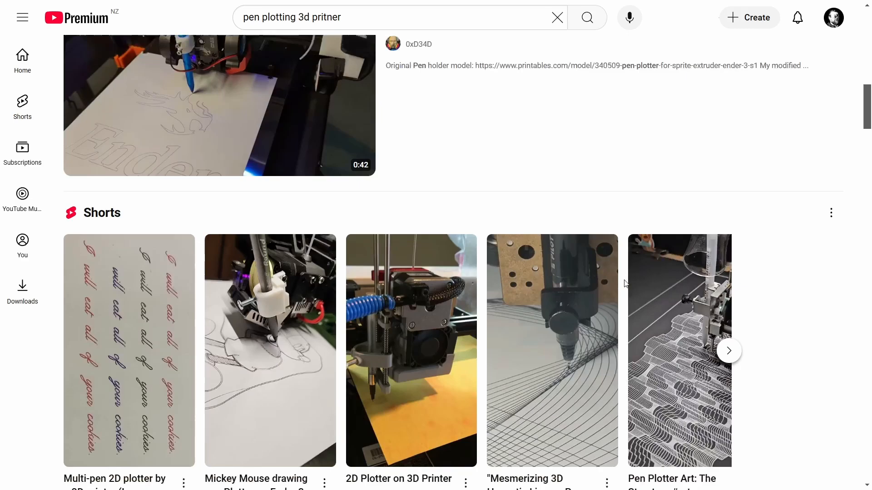
scroll("down", 3)
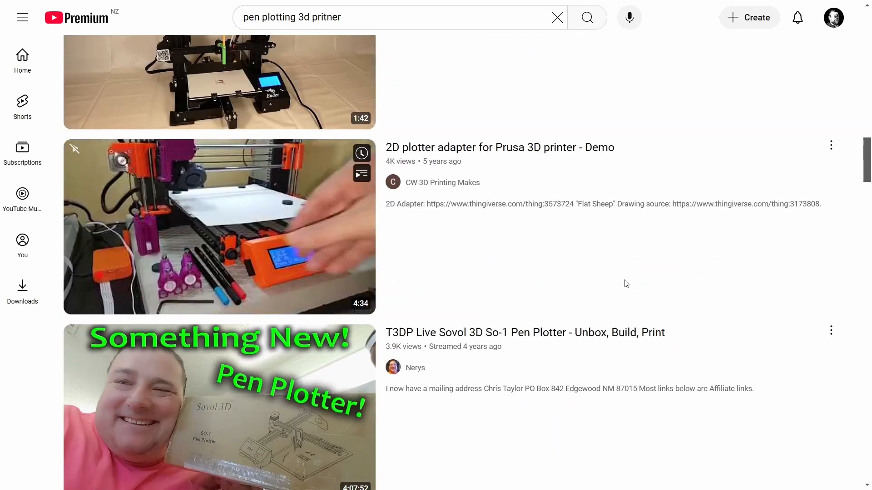
scroll("down", 3)
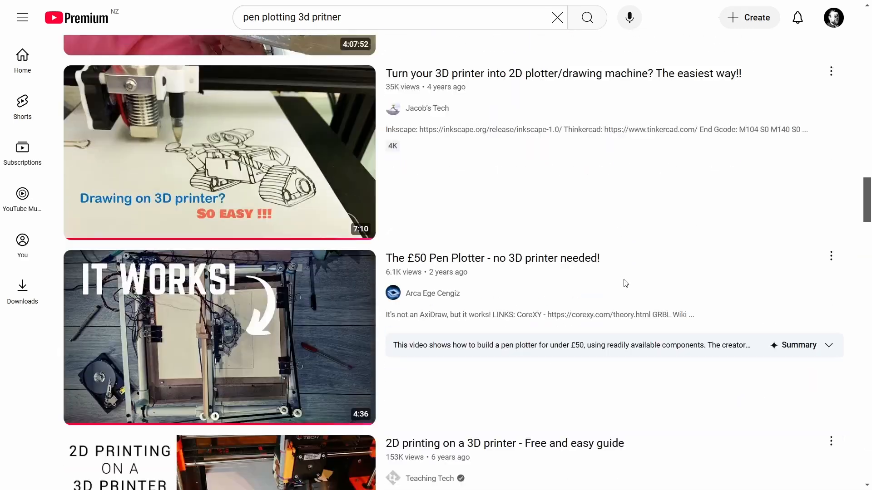
scroll("down", 3)
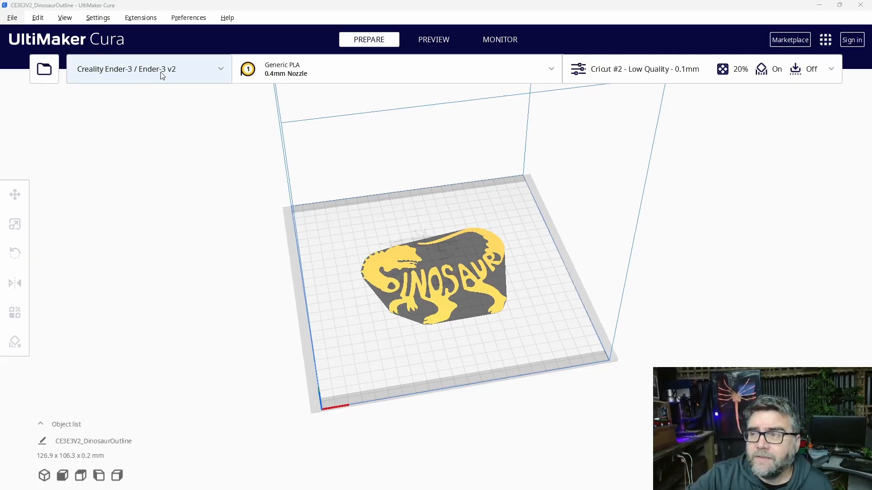
Step: Add another non-networked Creality Ender-3 v2 printer from Manage printers
left_click(149, 69)
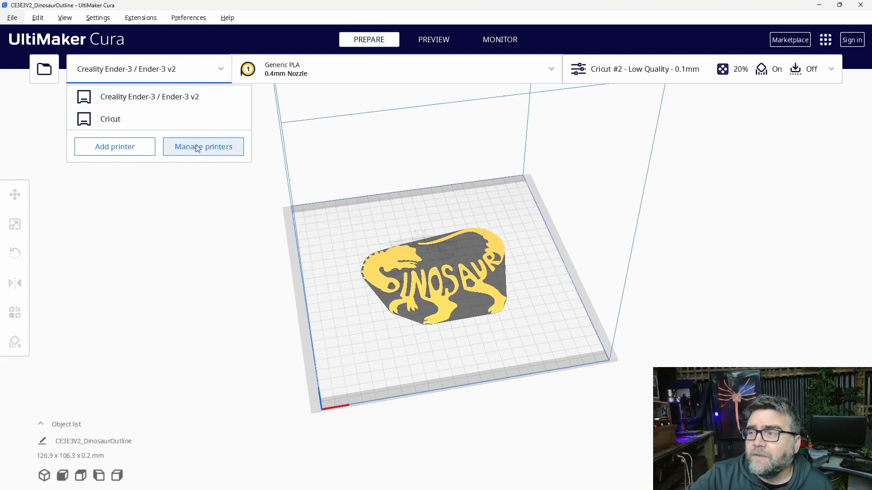
left_click(203, 146)
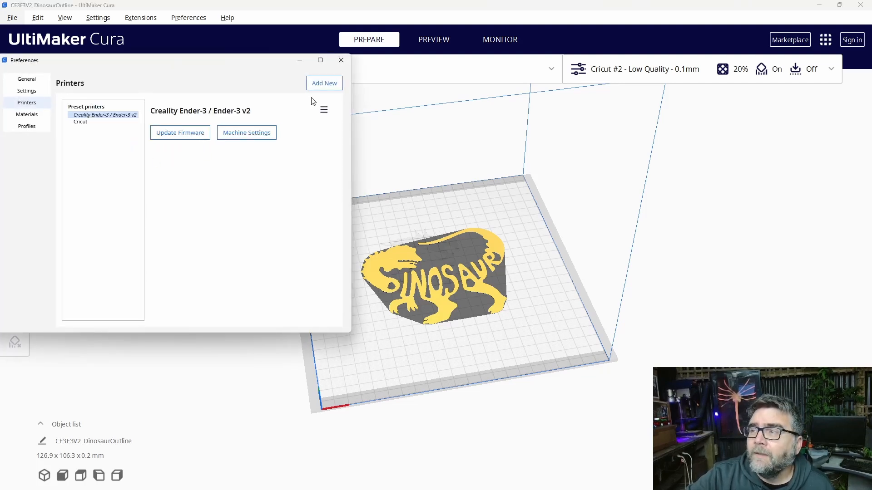
left_click(323, 83)
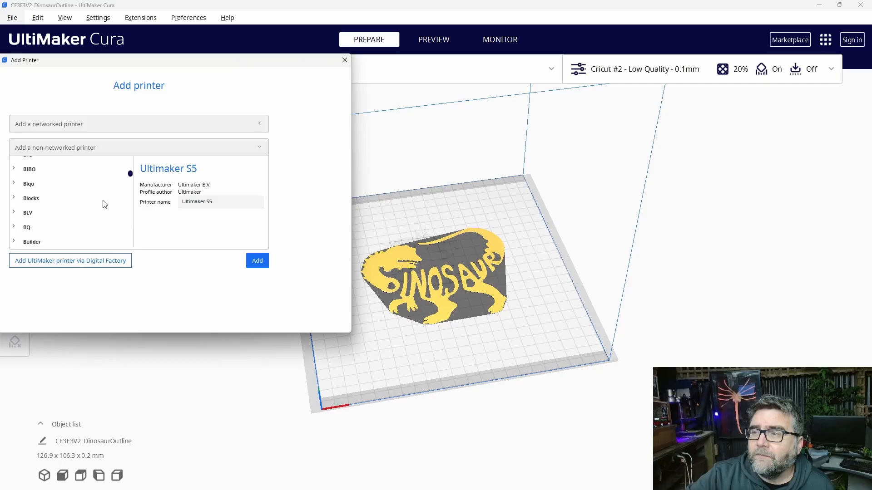
left_click(256, 260)
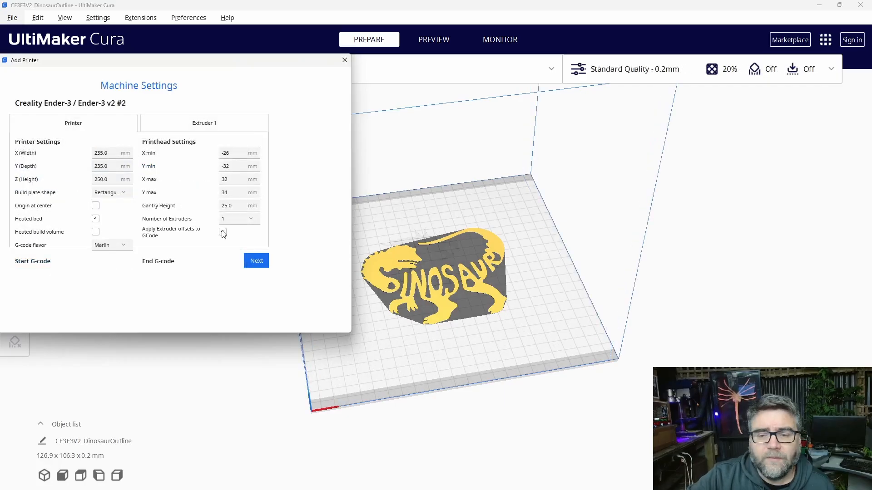
left_click(223, 232)
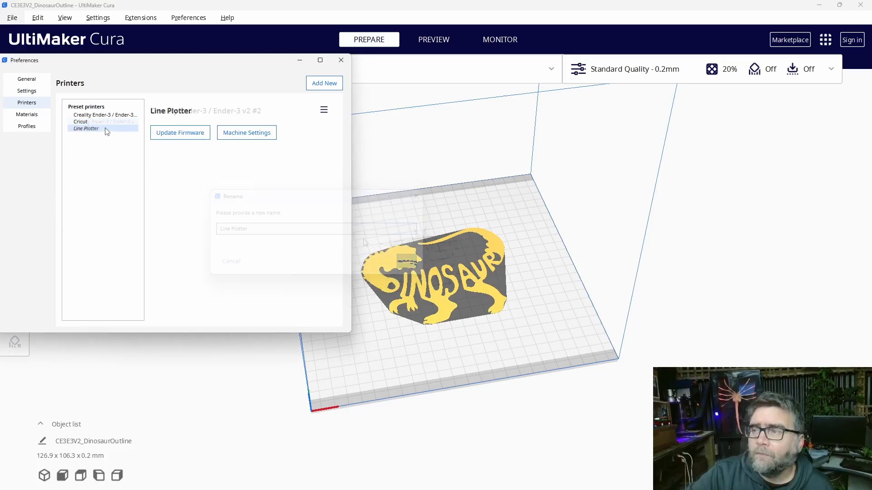
Step: Open the Line Plotter's Machine Settings to see its start and end G-code
left_click(246, 132)
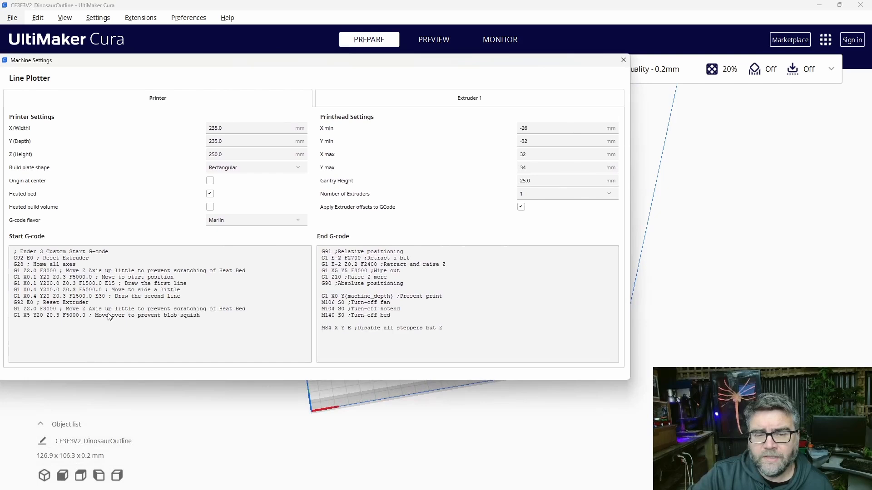
mouse_move(114, 312)
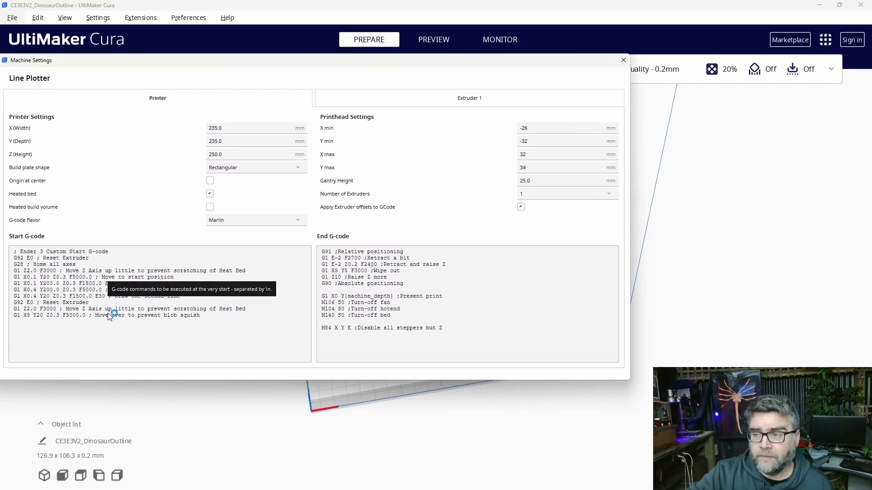
mouse_move(114, 312)
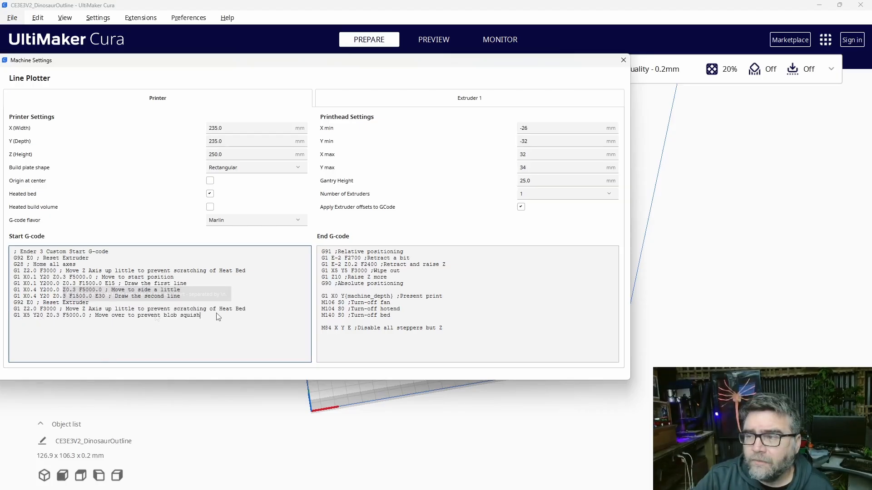
mouse_move(92, 287)
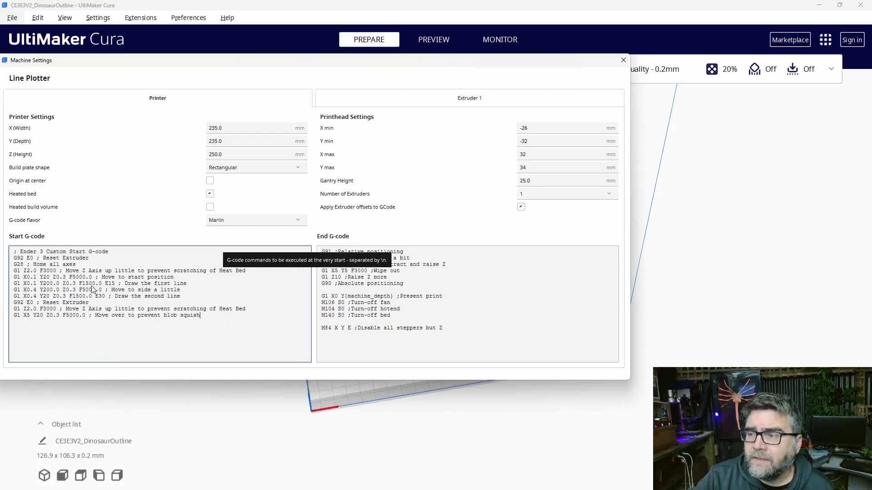
mouse_move(226, 459)
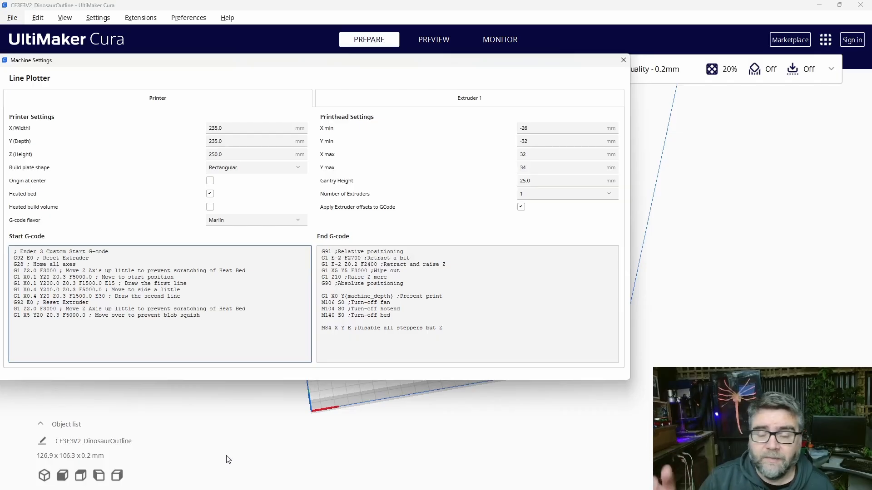
mouse_move(300, 273)
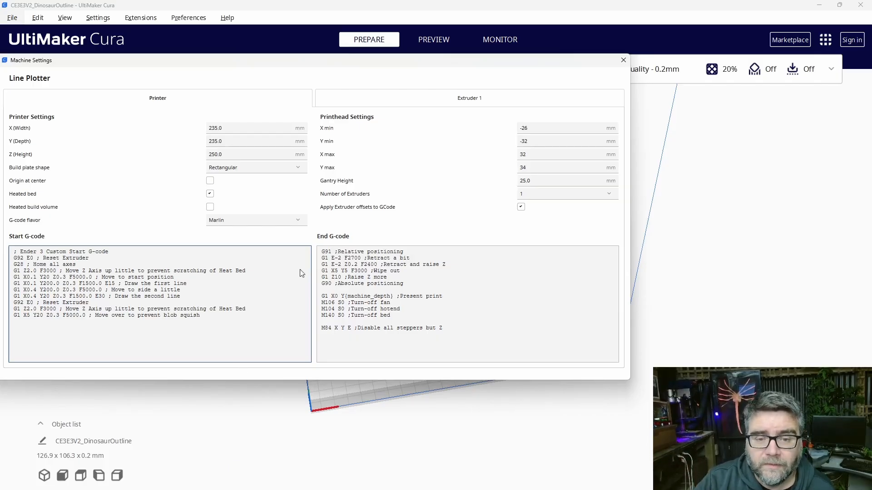
mouse_move(622, 60)
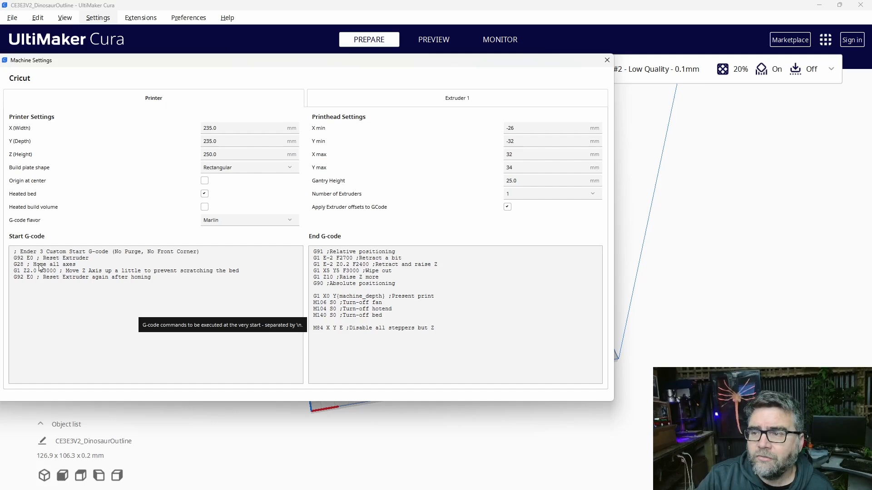
mouse_move(72, 269)
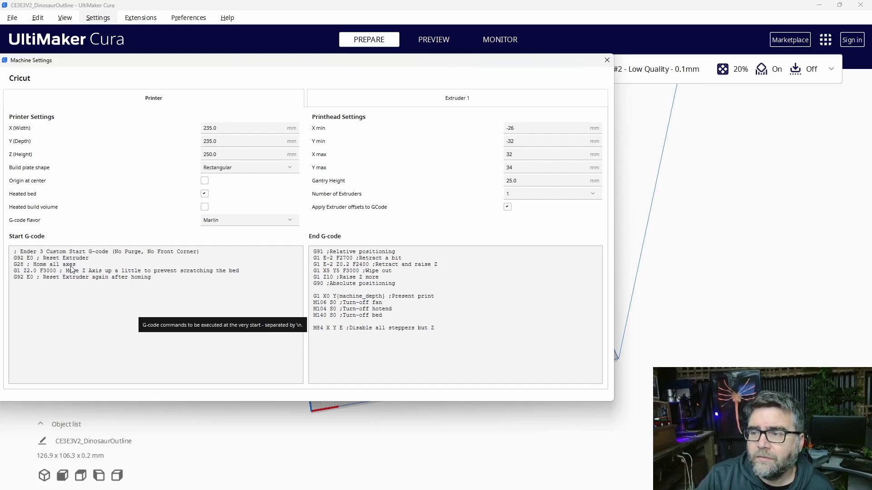
mouse_move(91, 277)
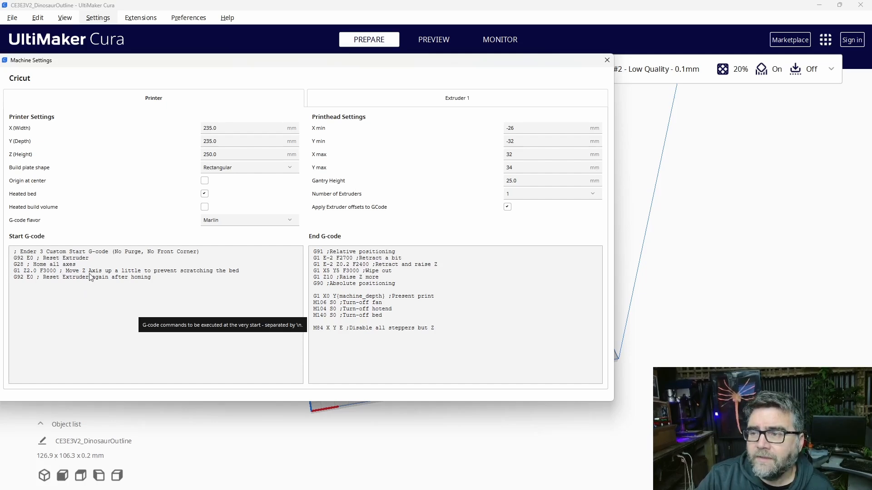
mouse_move(102, 286)
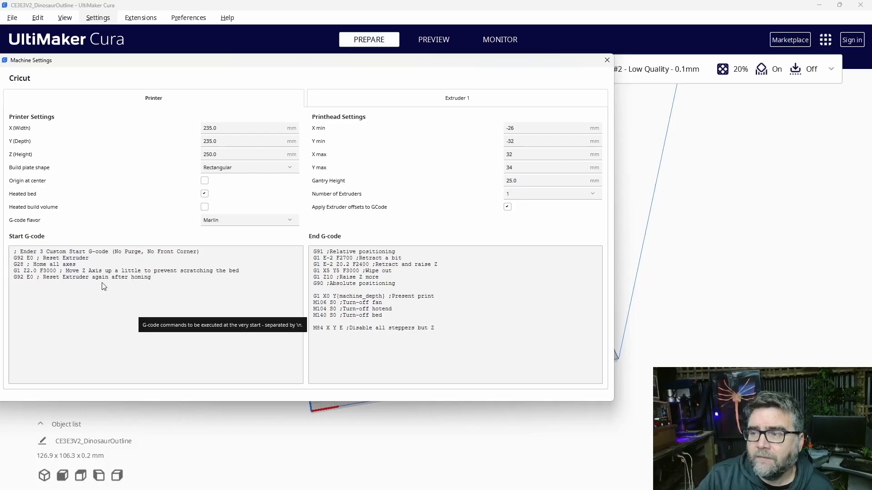
mouse_move(124, 295)
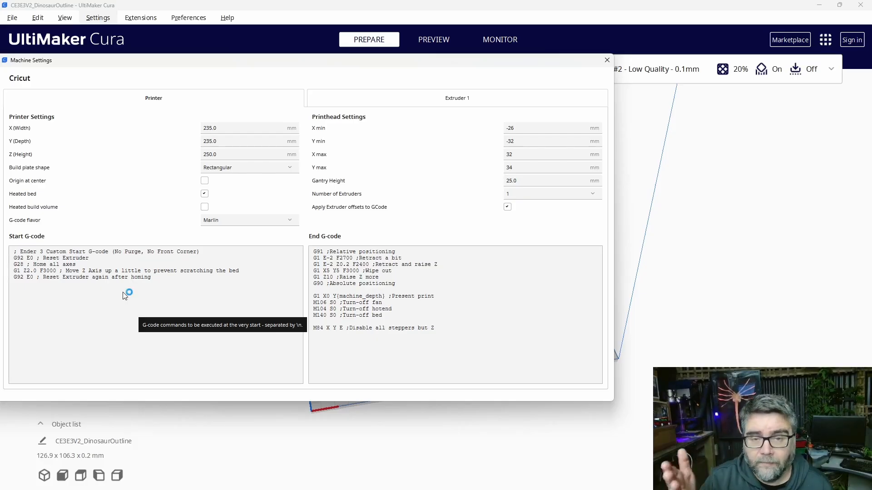
mouse_move(127, 293)
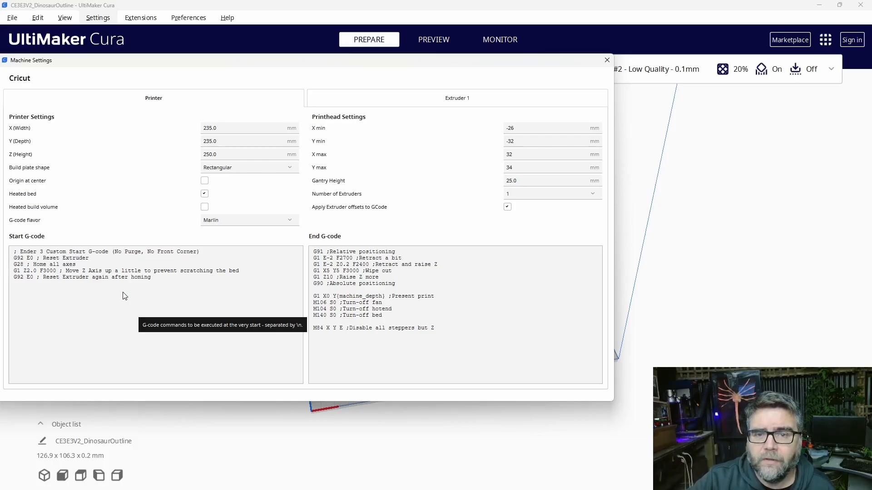
Step: Close the Cricut machine settings and reopen the printer list
left_click(606, 60)
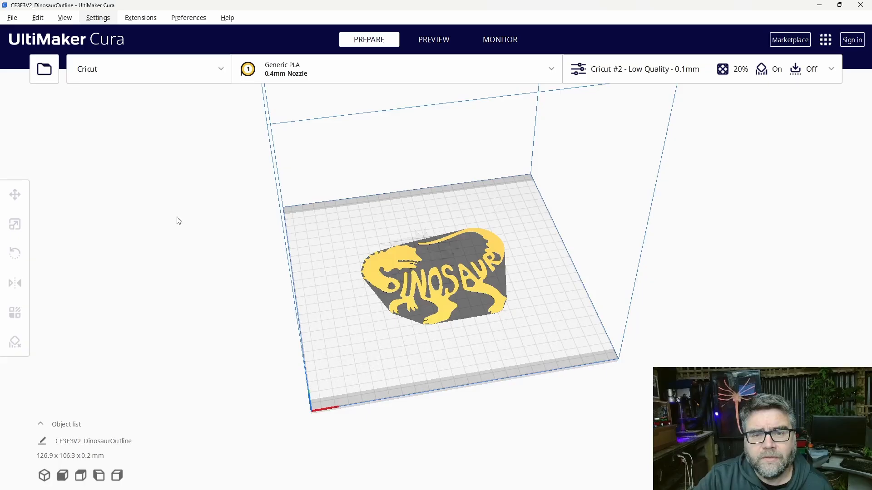
mouse_move(183, 162)
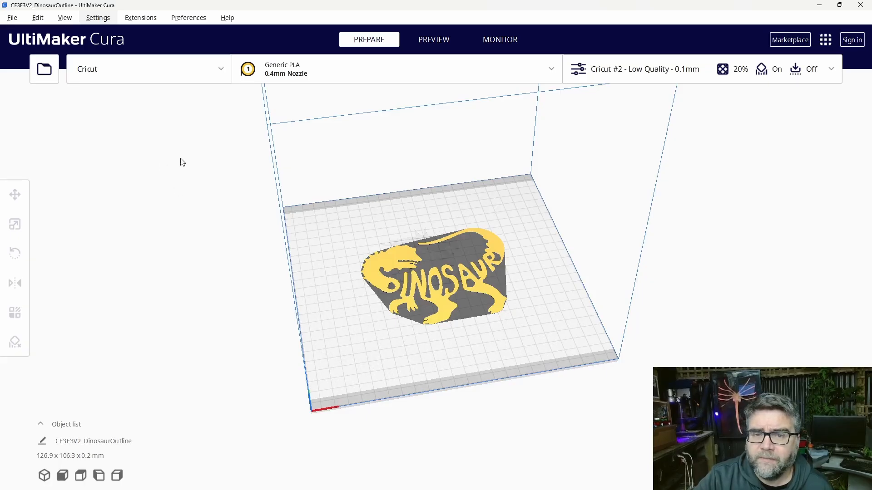
mouse_move(174, 131)
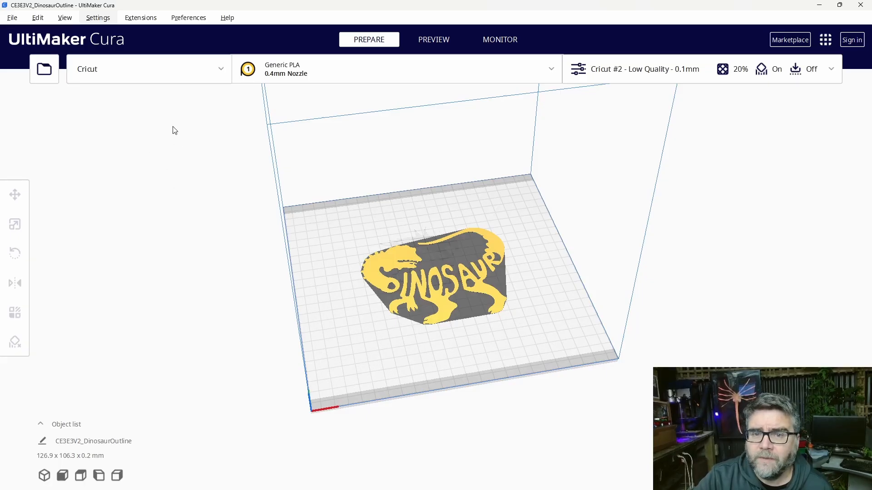
left_click(148, 68)
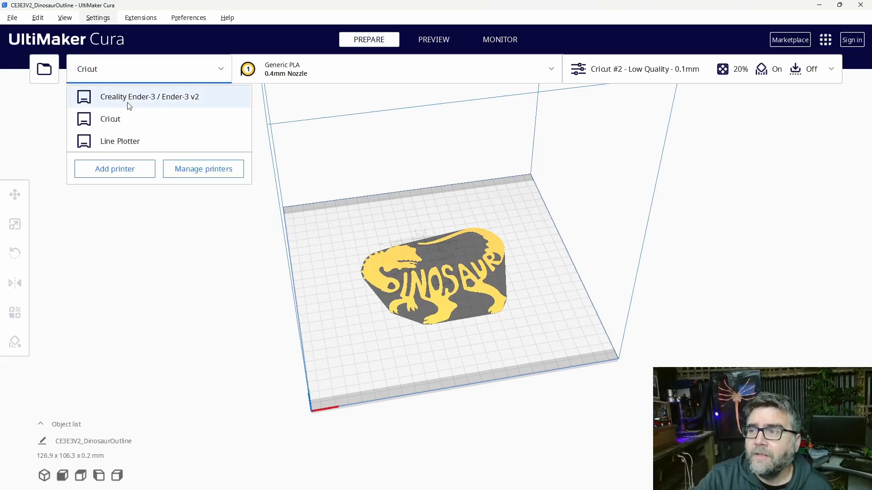
Step: Switch the active printer to Creality Ender-3, then to Line Plotter
left_click(148, 97)
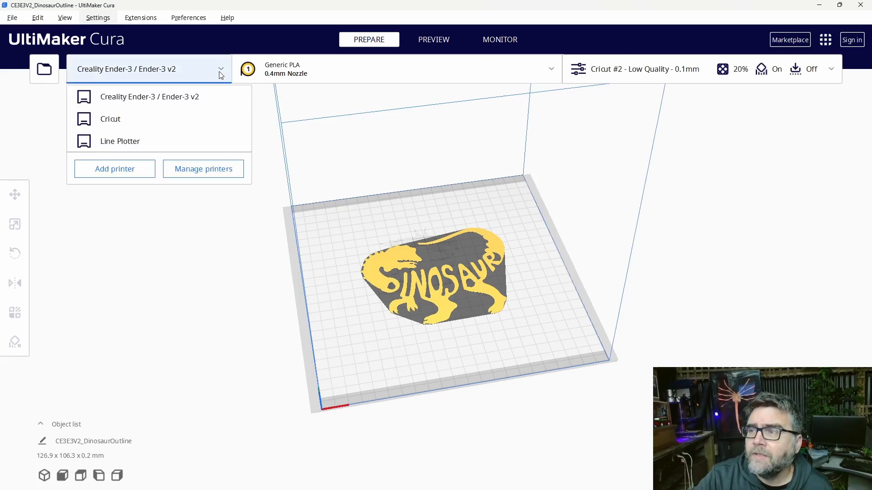
mouse_move(119, 141)
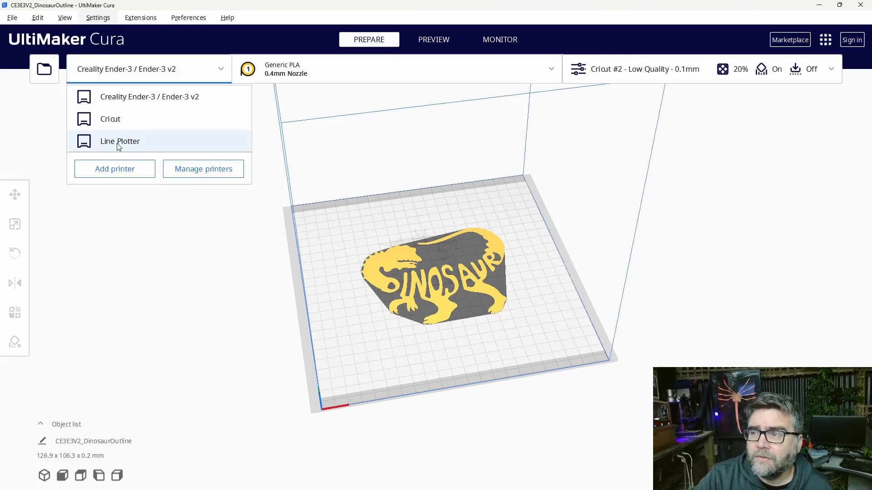
left_click(119, 140)
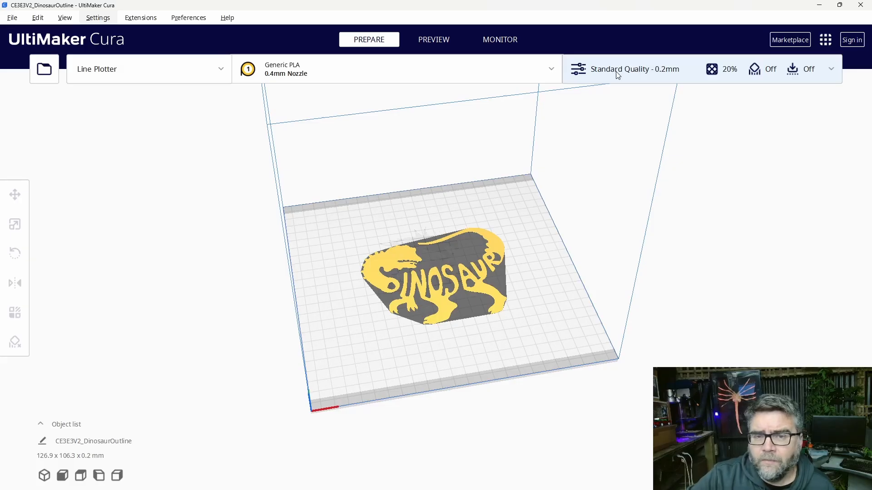
Step: Apply the Cricut #2 print profile and search the settings for 'retr'
left_click(635, 69)
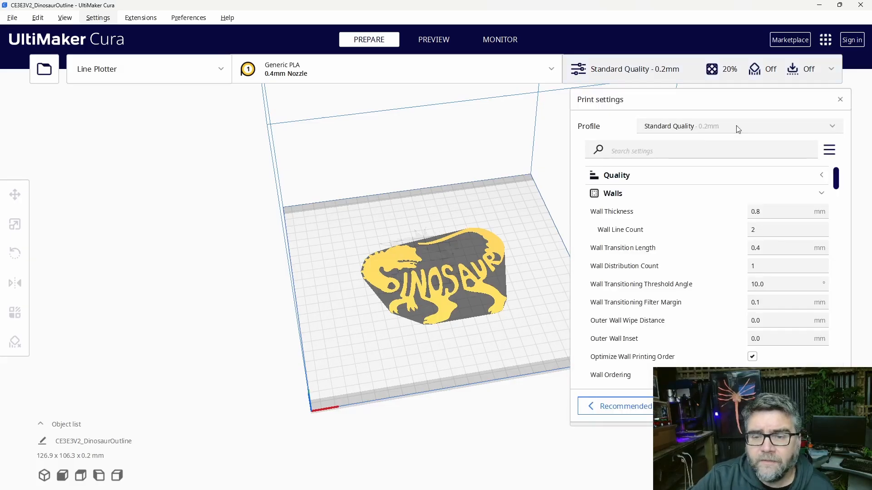
left_click(736, 126)
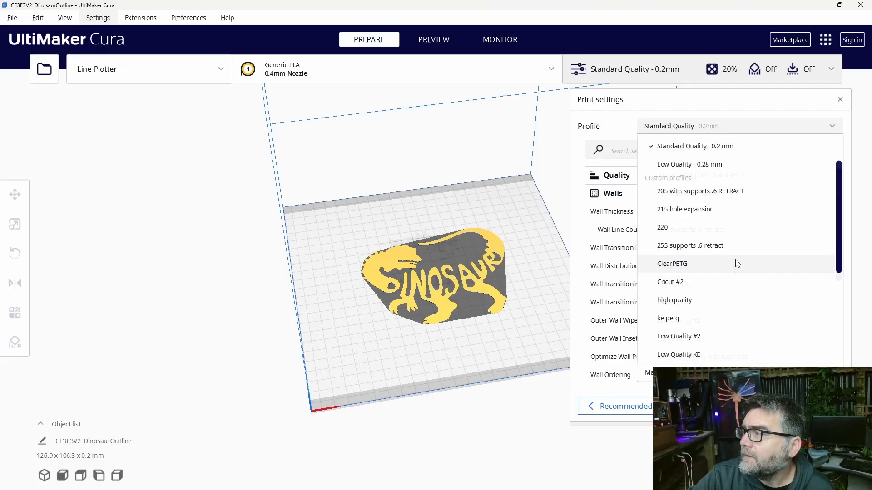
left_click(670, 282)
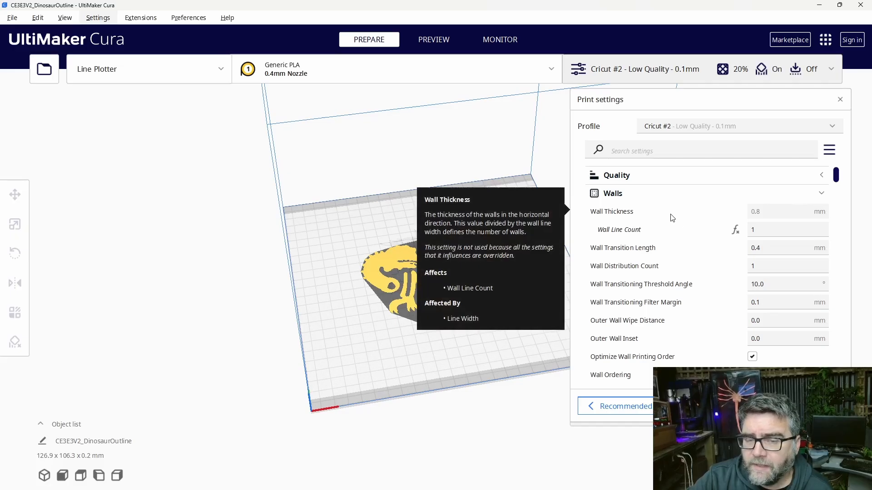
mouse_move(618, 230)
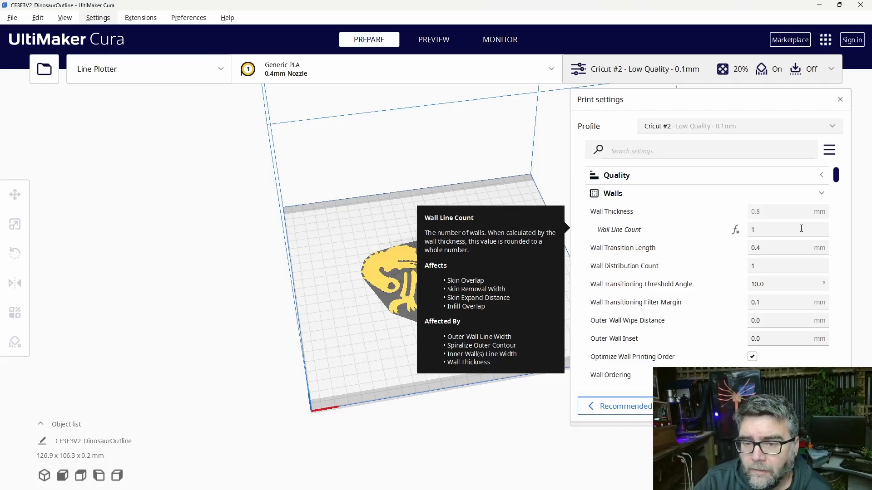
type("retr")
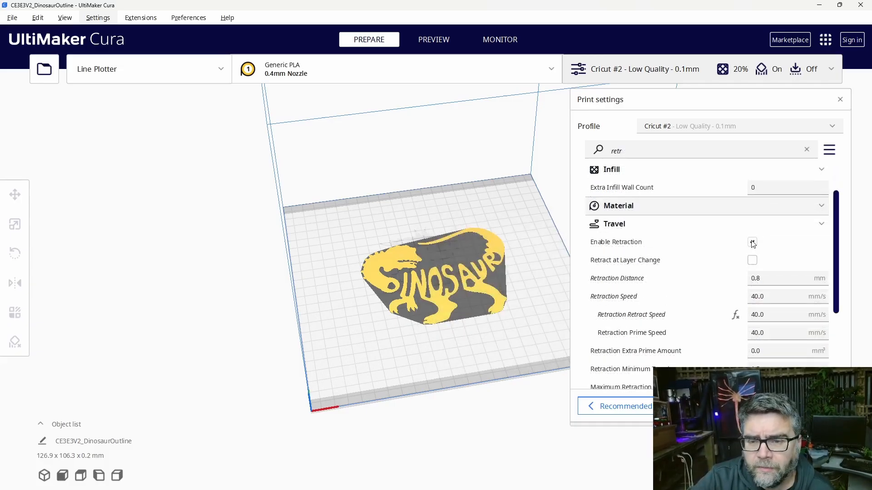
Step: Enable retraction, check the 2 mm Z hop settings, and confirm temperatures are 0
left_click(752, 242)
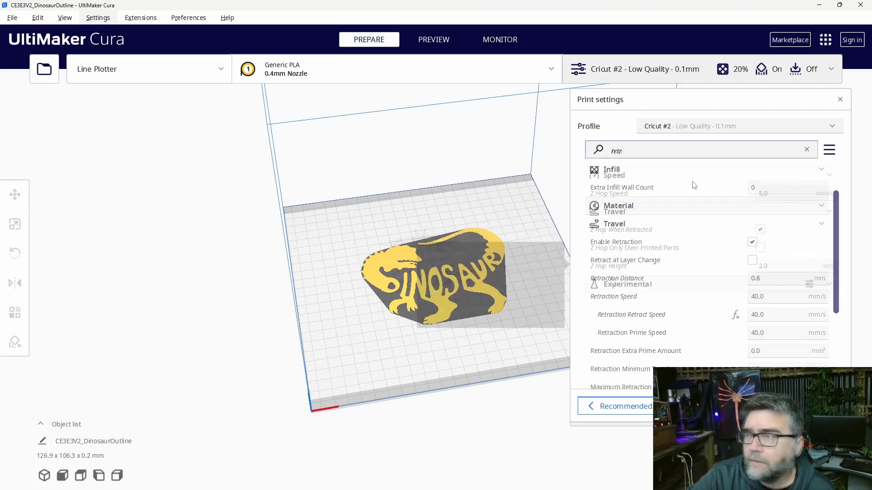
type("hop")
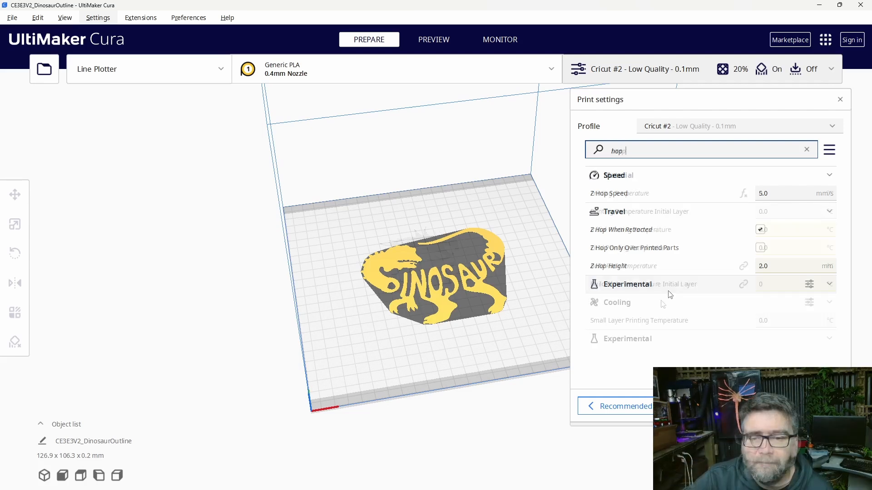
type("temp")
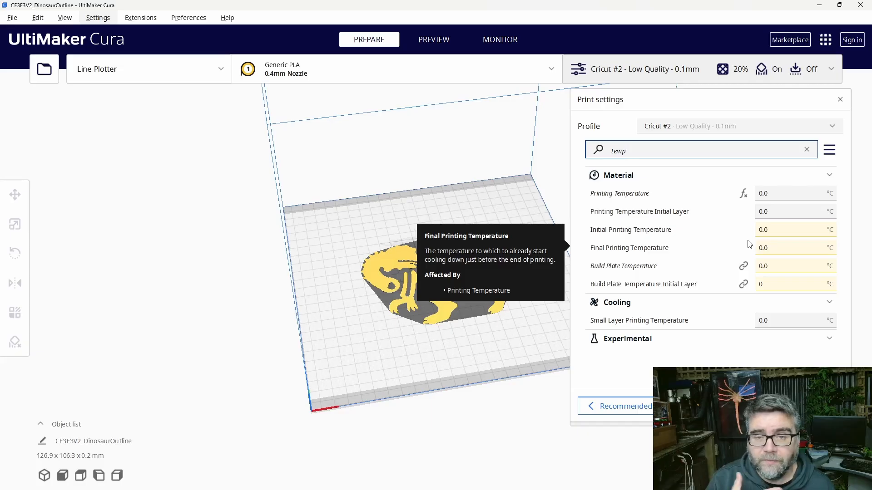
left_click(700, 150)
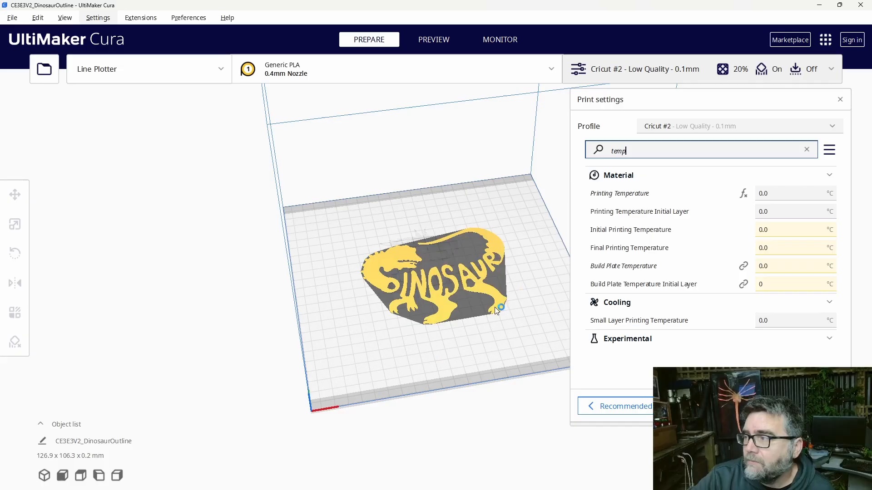
mouse_move(482, 186)
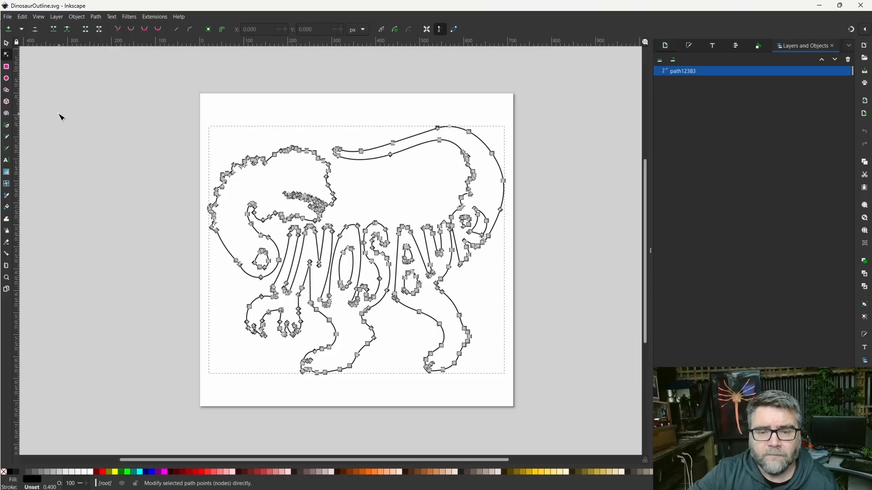
mouse_move(137, 121)
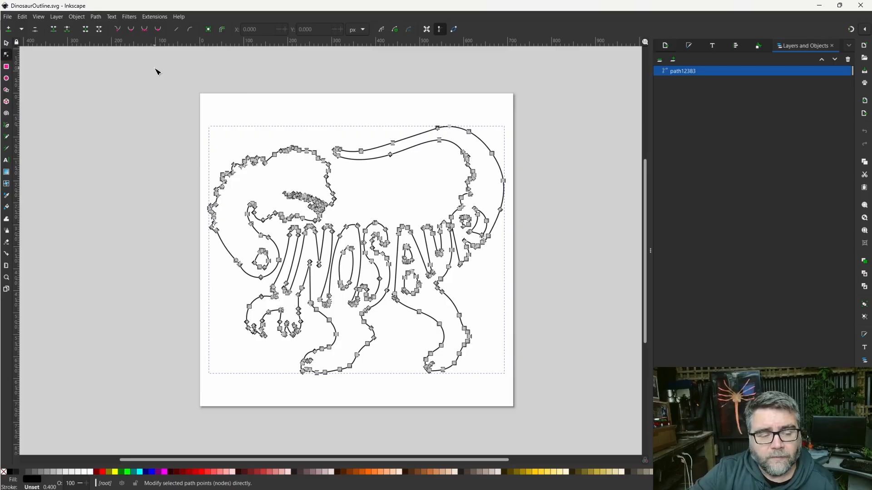
mouse_move(161, 171)
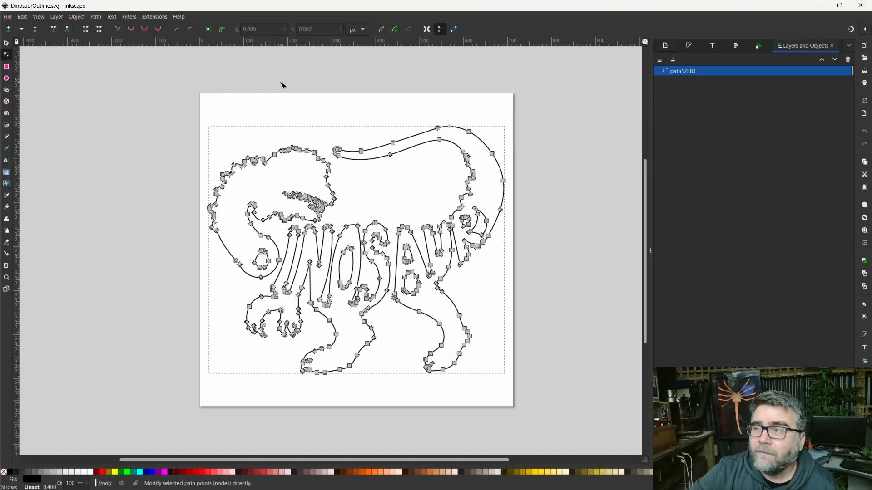
left_click(154, 16)
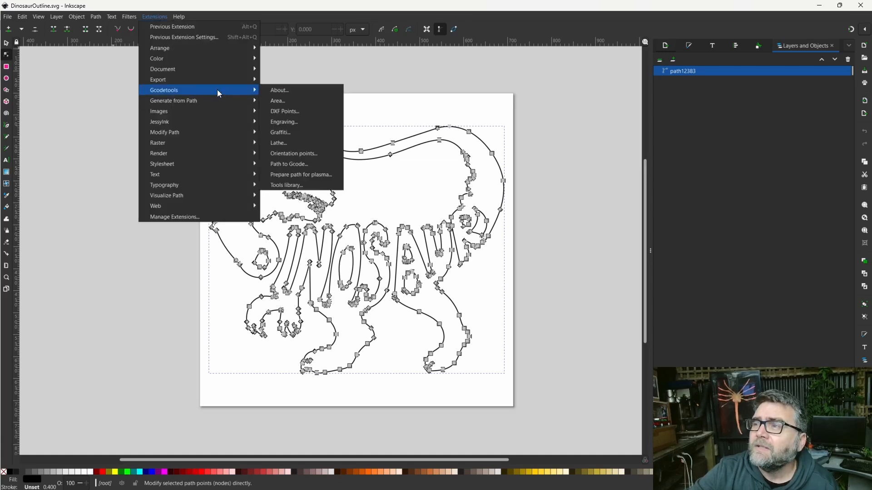
mouse_move(289, 164)
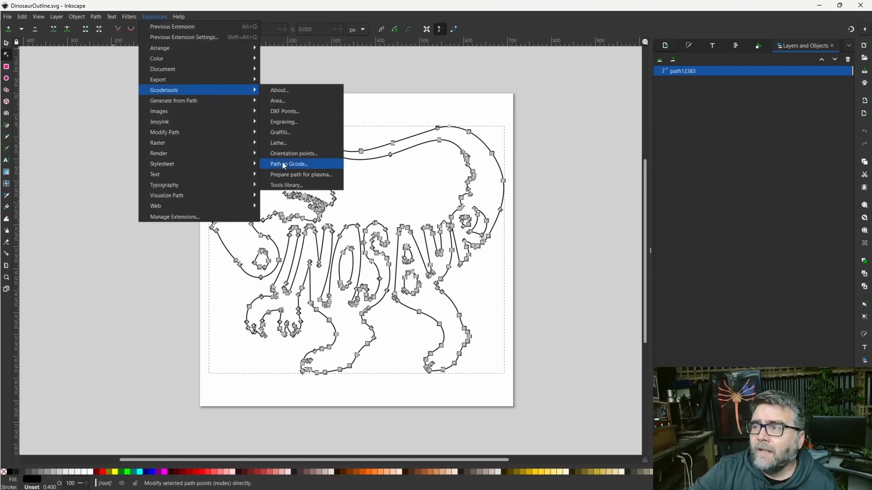
mouse_move(295, 143)
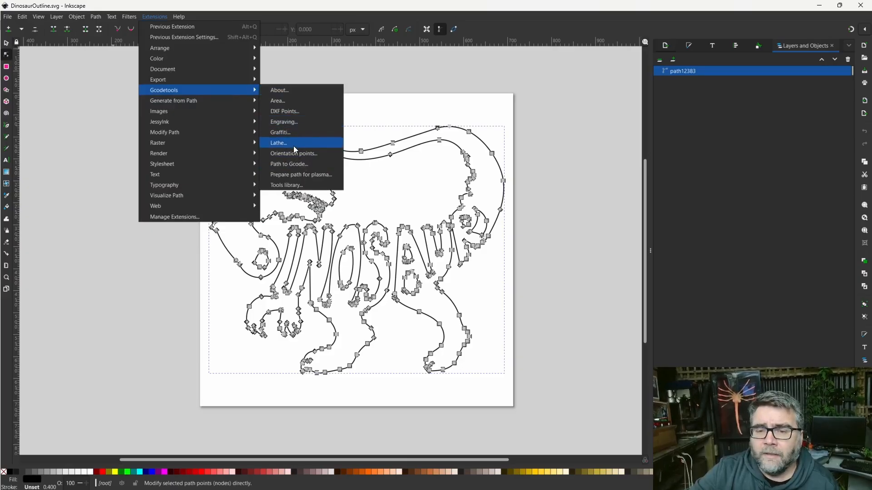
mouse_move(279, 143)
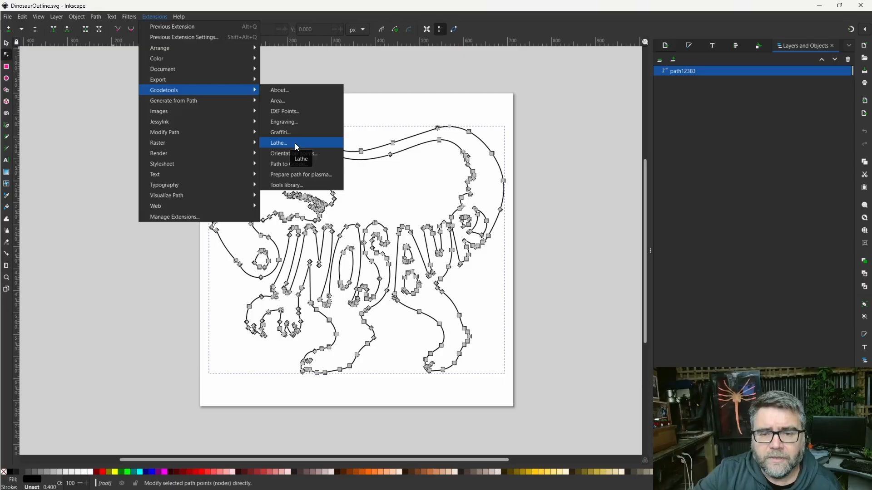
mouse_move(305, 148)
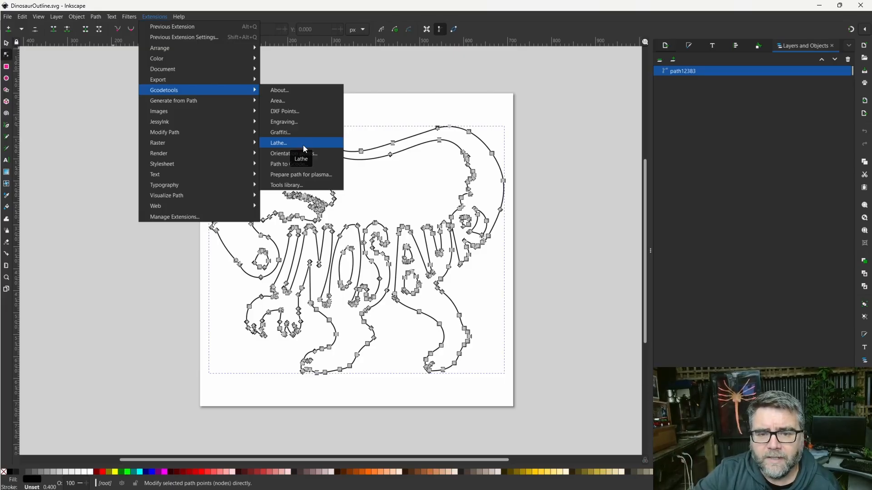
mouse_move(293, 178)
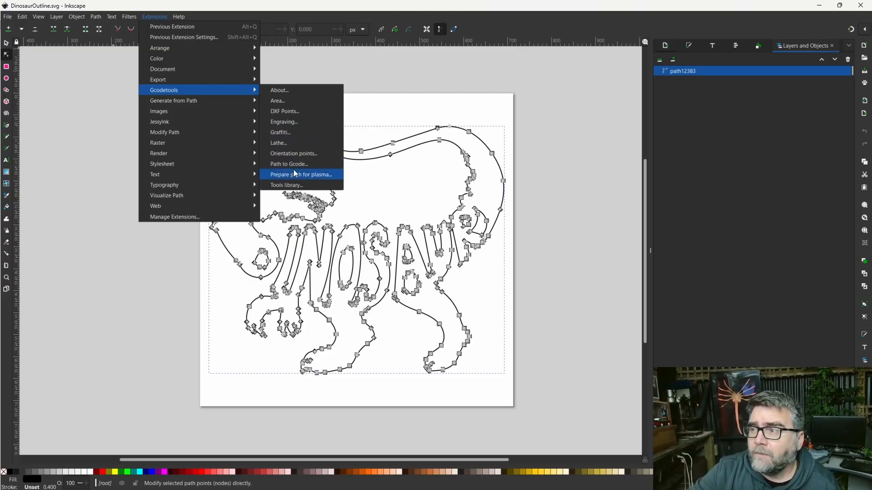
mouse_move(287, 185)
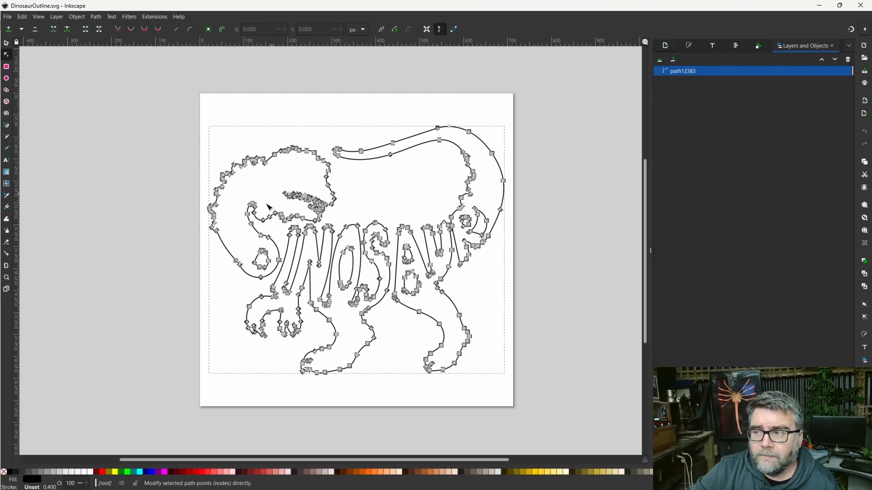
mouse_move(183, 252)
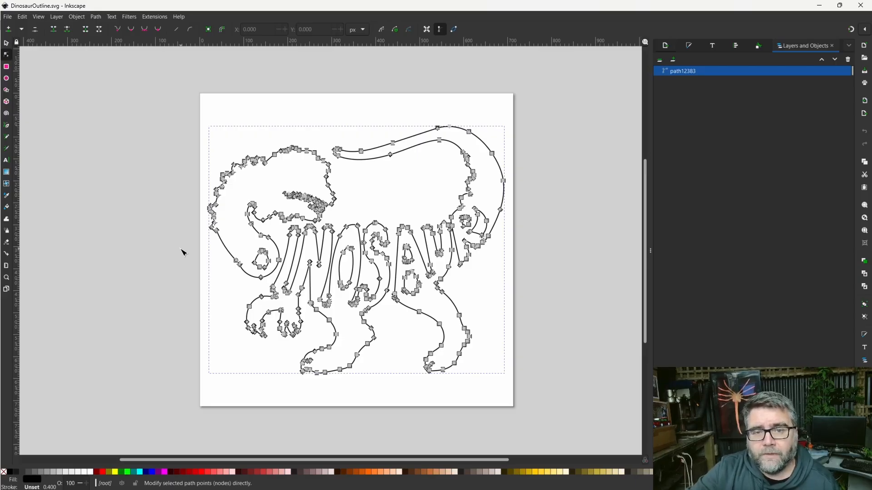
mouse_move(169, 202)
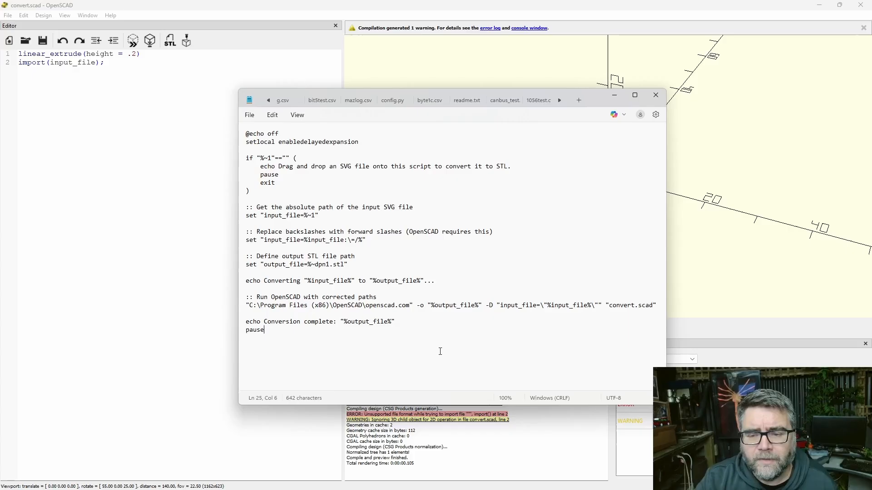
mouse_move(143, 257)
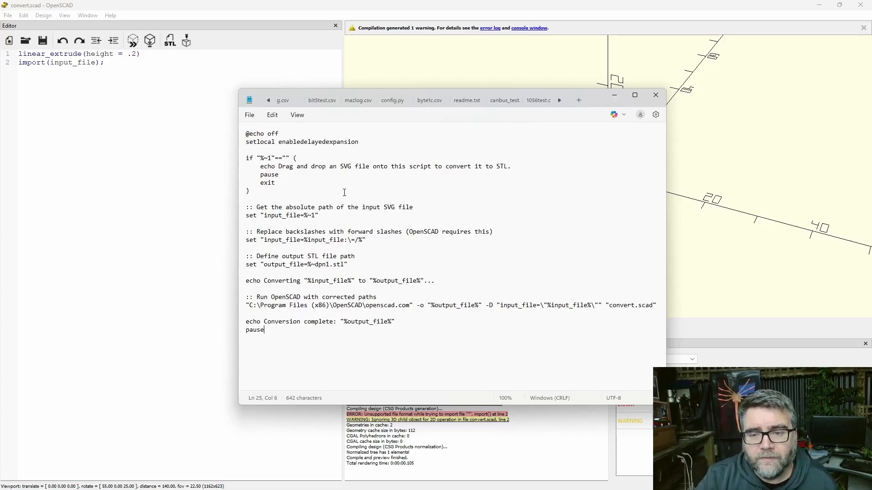
mouse_move(378, 284)
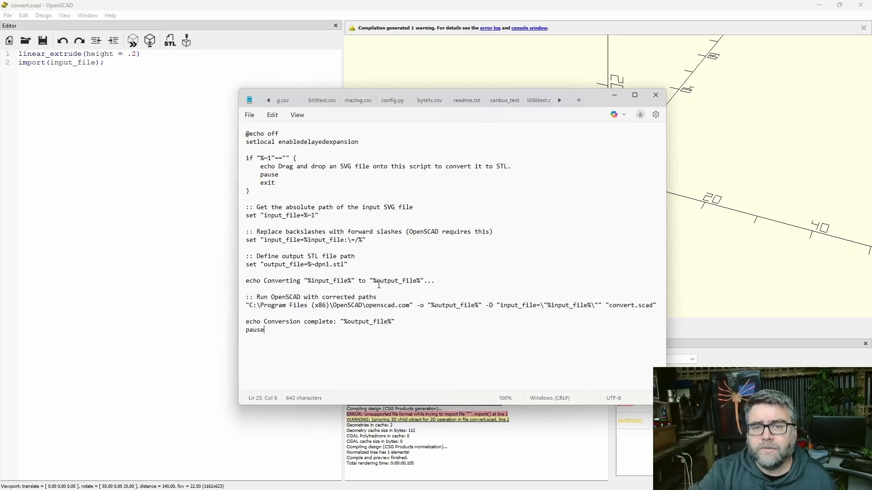
mouse_move(268, 196)
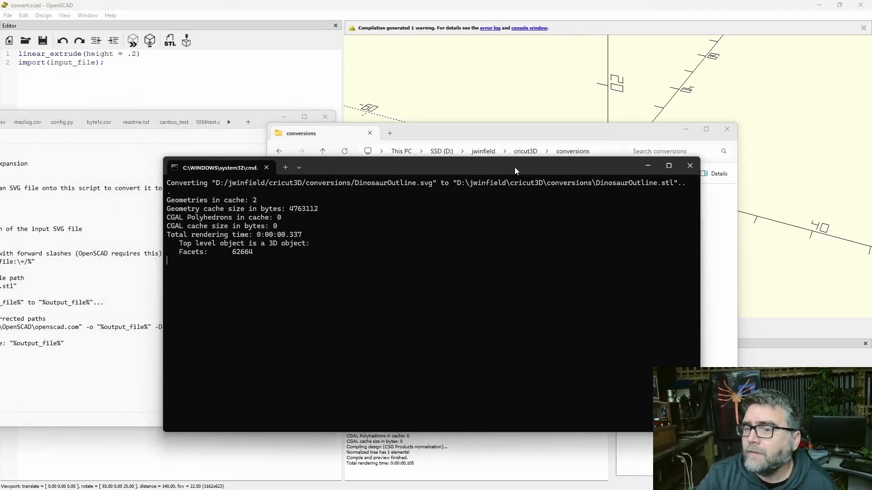
mouse_move(247, 258)
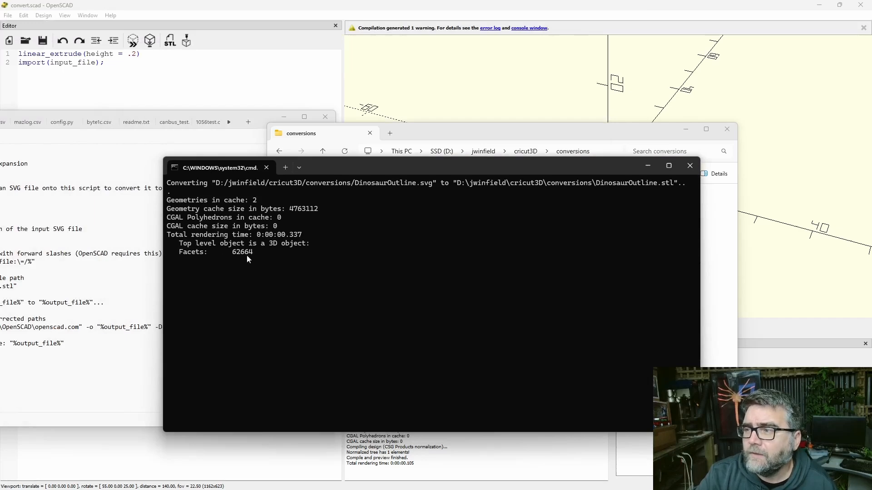
mouse_move(287, 277)
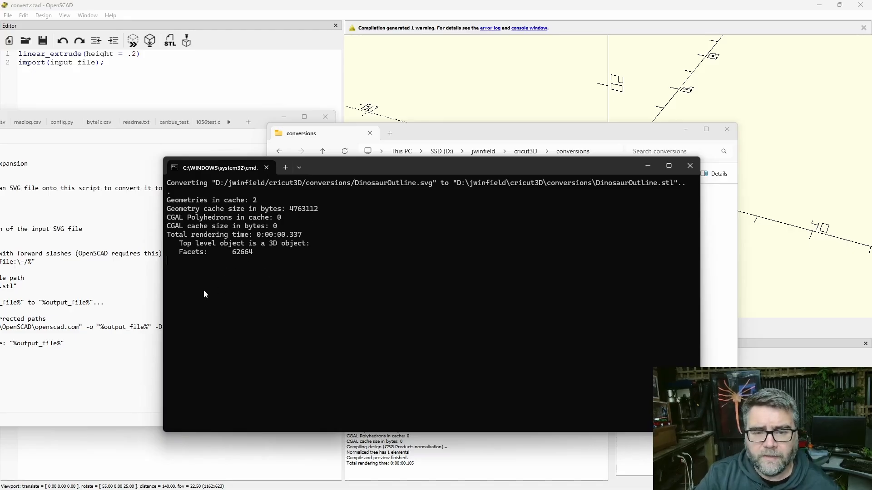
mouse_move(247, 287)
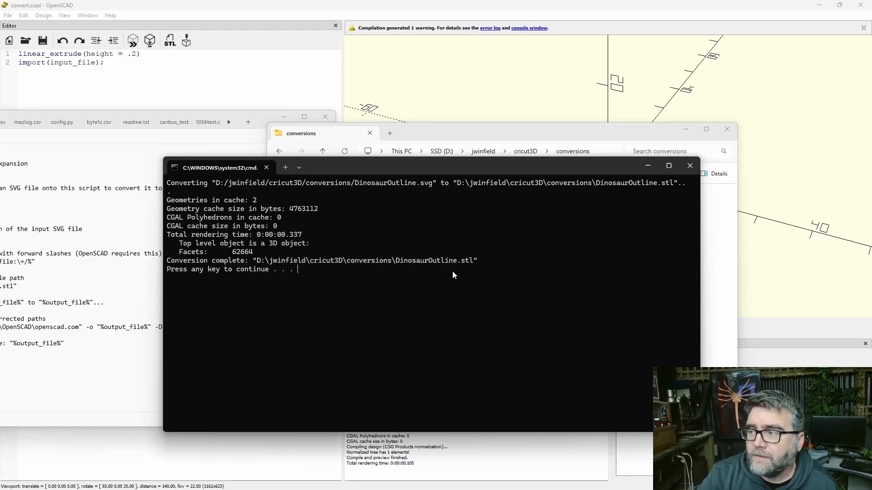
mouse_move(366, 296)
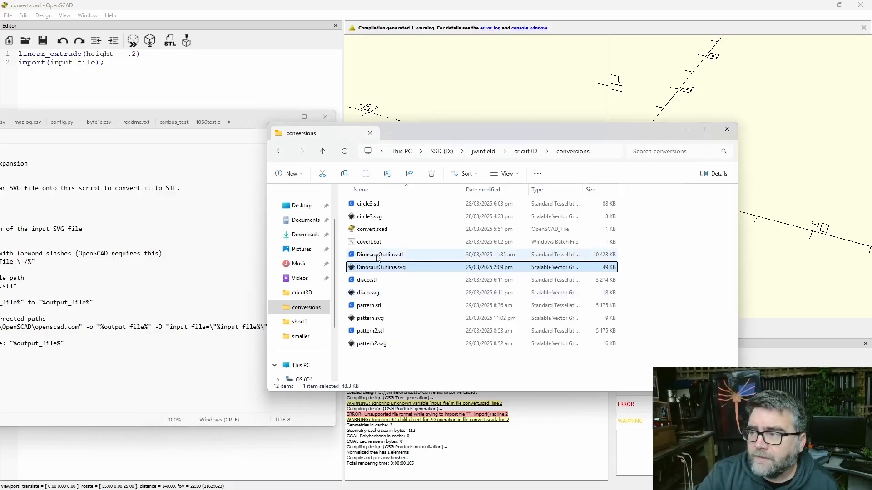
mouse_move(379, 255)
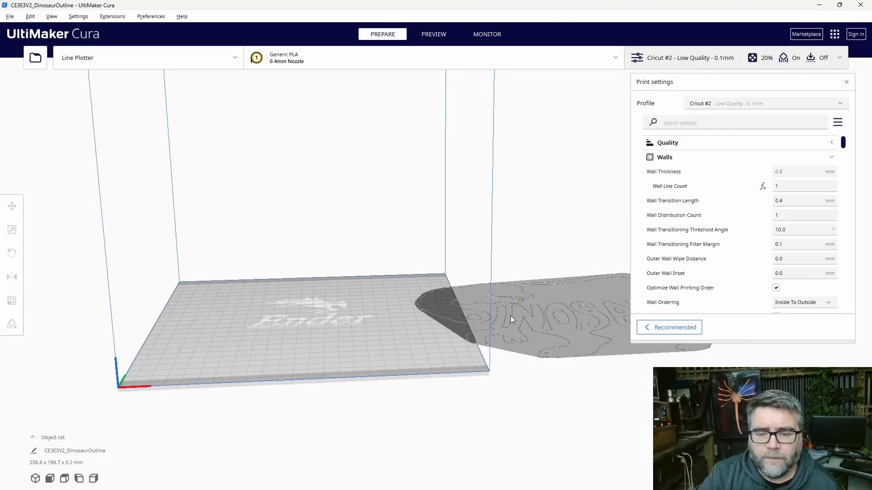
mouse_move(546, 305)
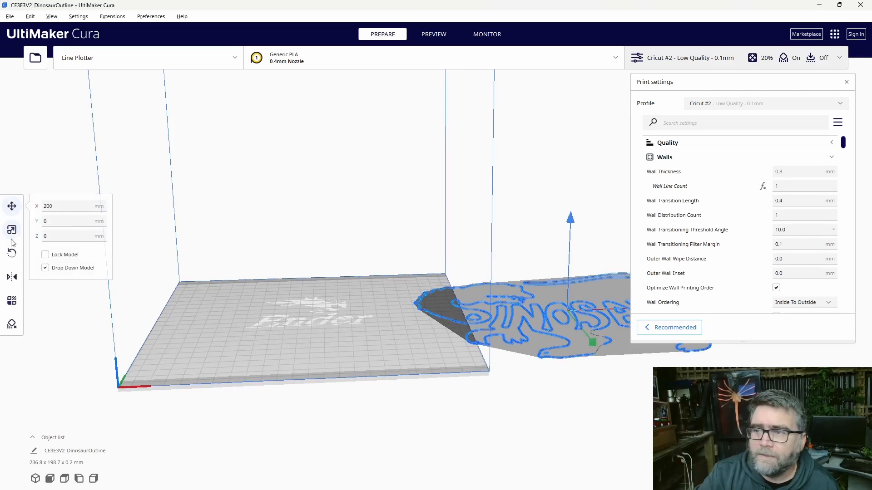
Step: Turn off uniform scaling and scale the dinosaur to 50% in X and Y
left_click(12, 230)
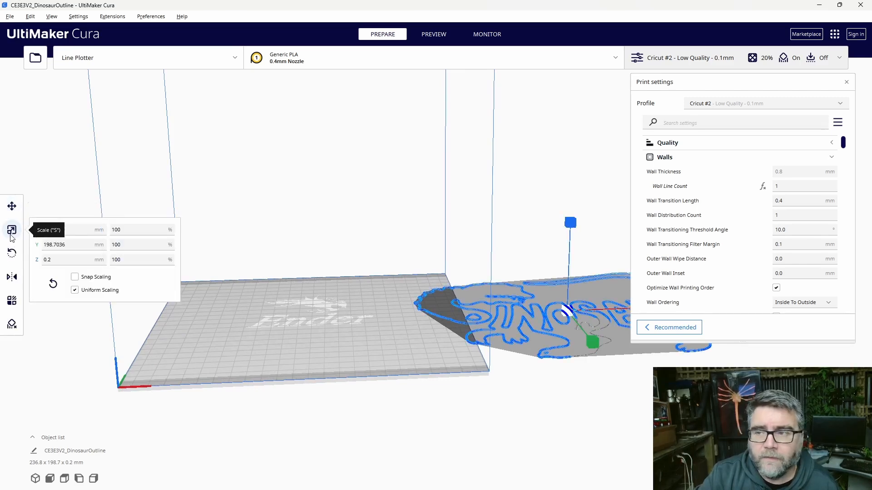
left_click(75, 290)
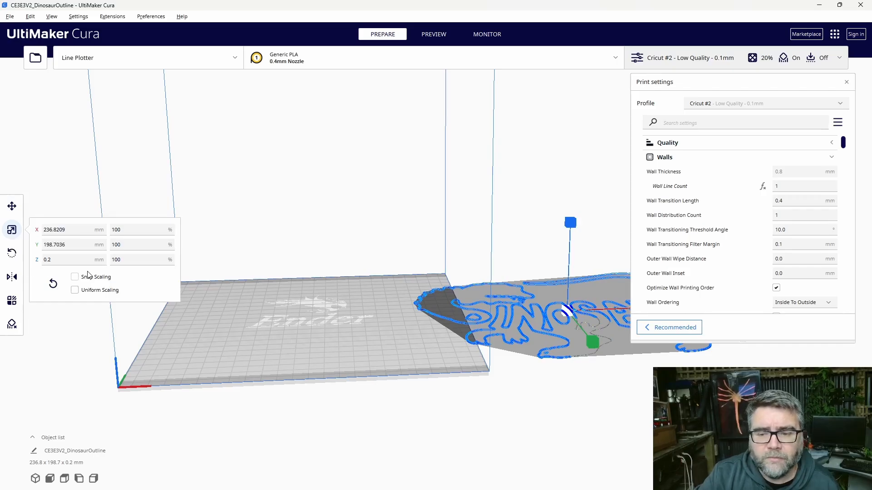
mouse_move(118, 226)
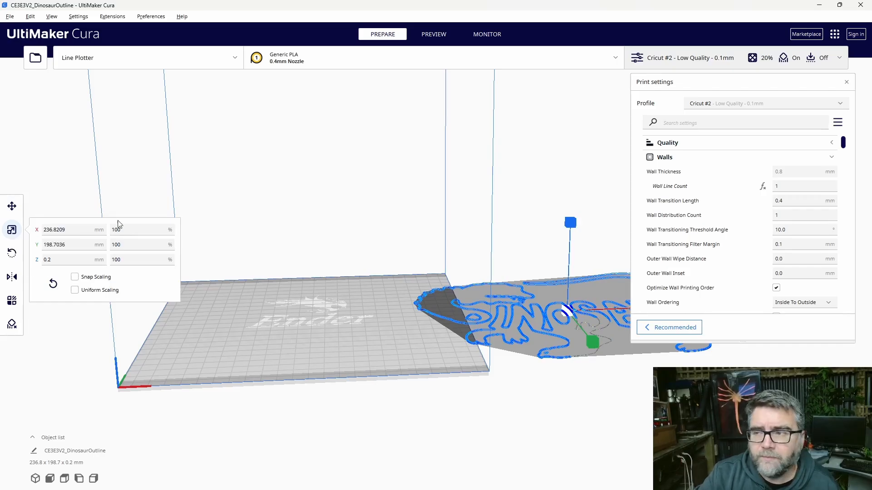
type("50")
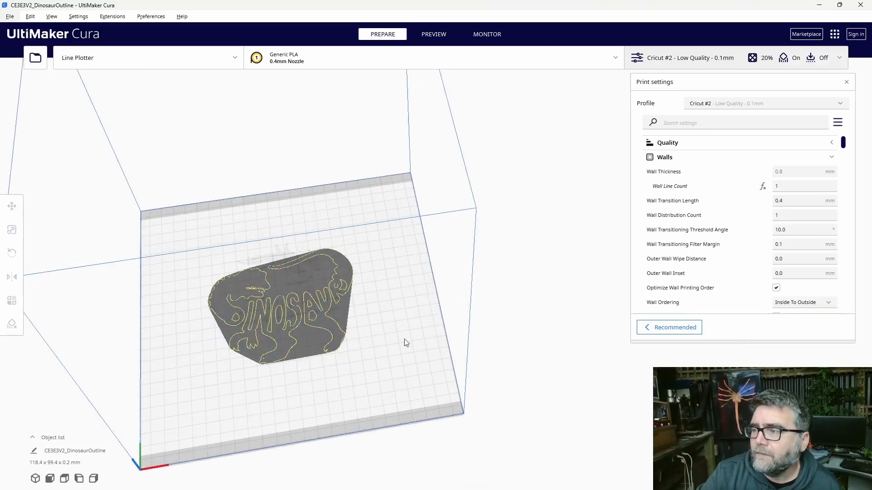
mouse_move(157, 93)
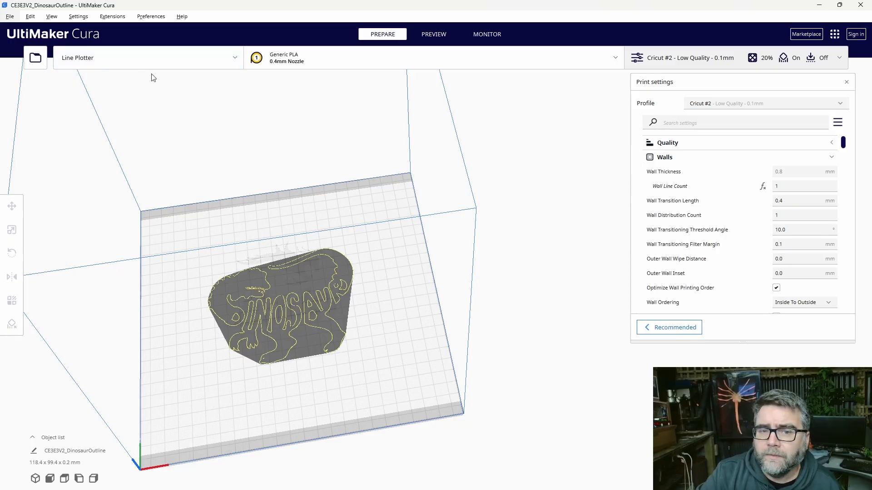
mouse_move(709, 108)
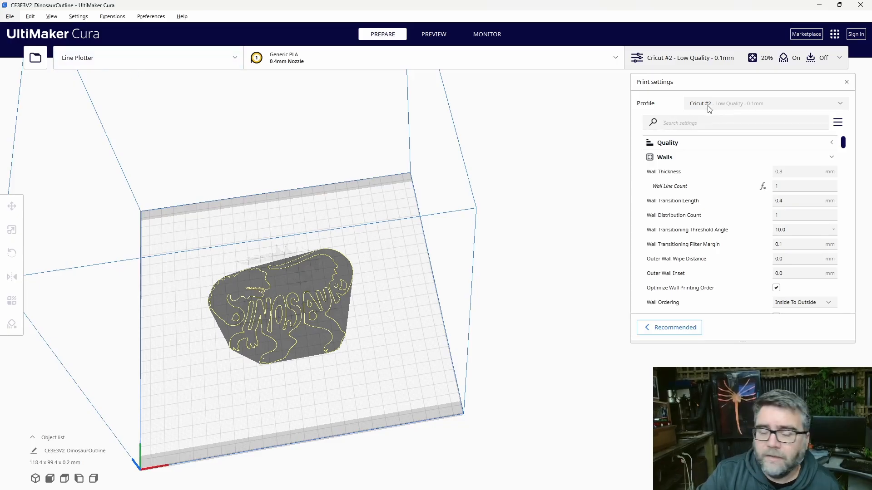
mouse_move(719, 347)
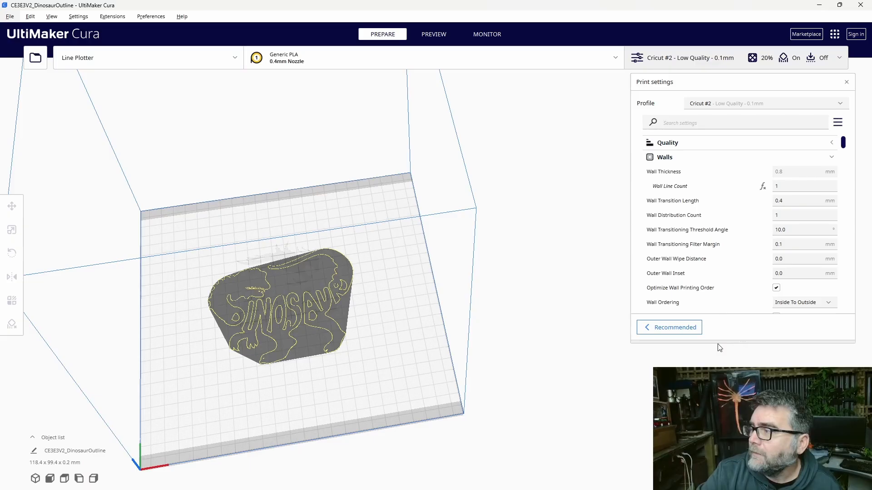
Step: Slice the dinosaur outline and scrub the path preview slider back and forth
left_click(433, 34)
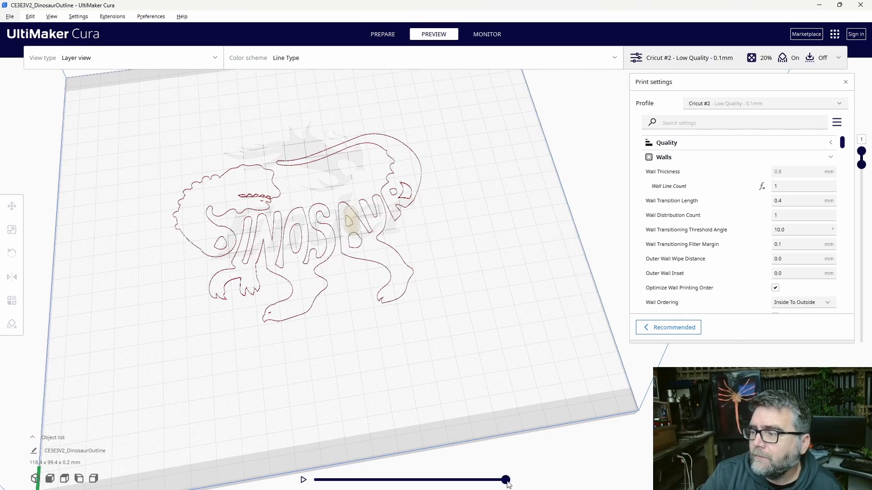
left_click_drag(505, 479, 384, 479)
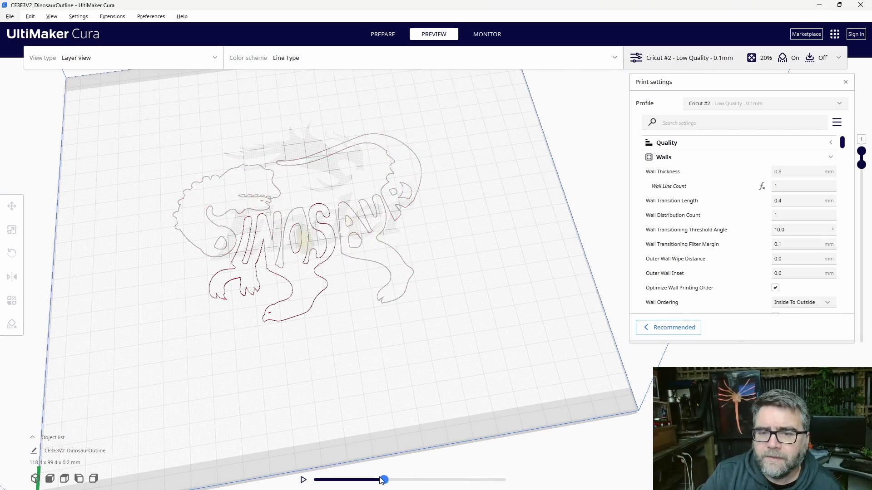
left_click_drag(383, 480, 316, 480)
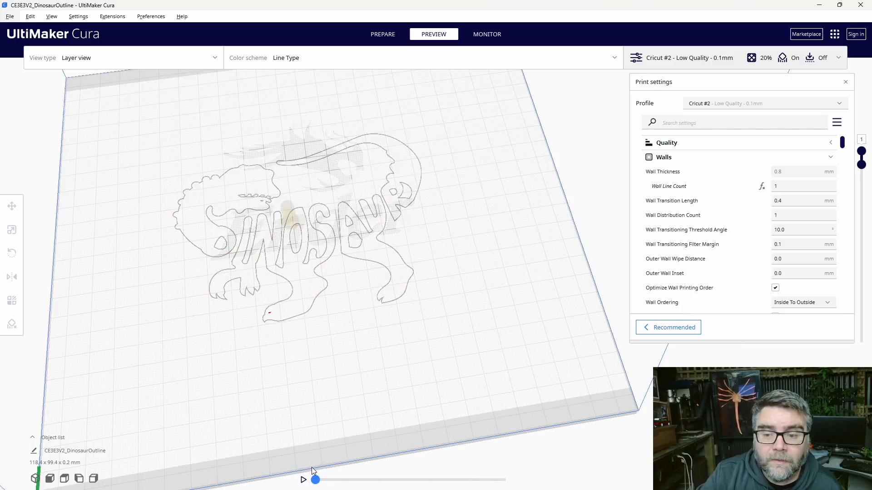
left_click_drag(316, 480, 439, 479)
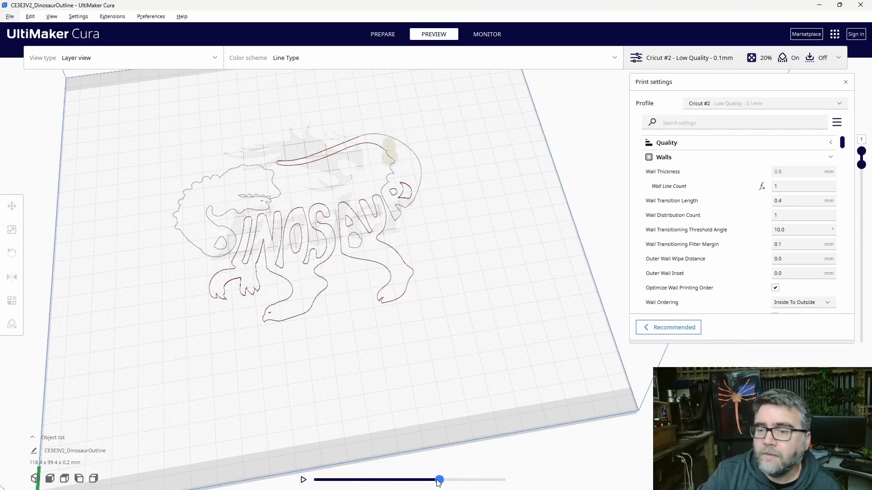
left_click_drag(439, 479, 366, 479)
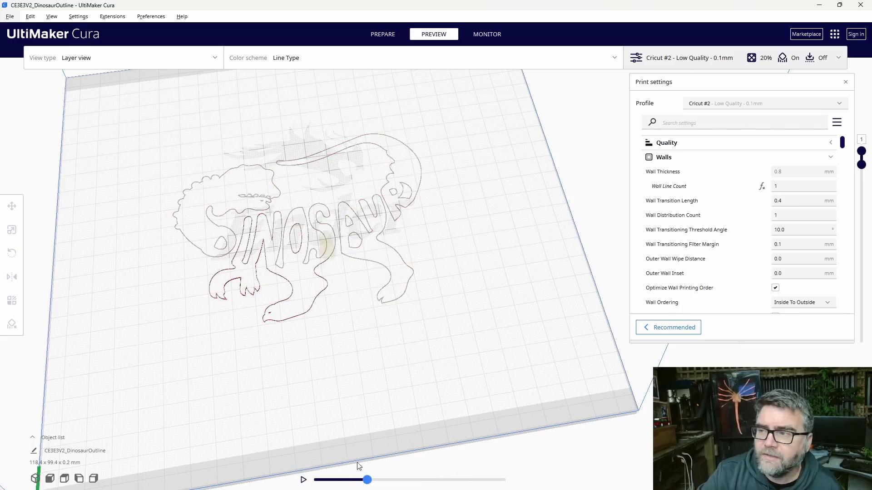
left_click_drag(367, 480, 314, 480)
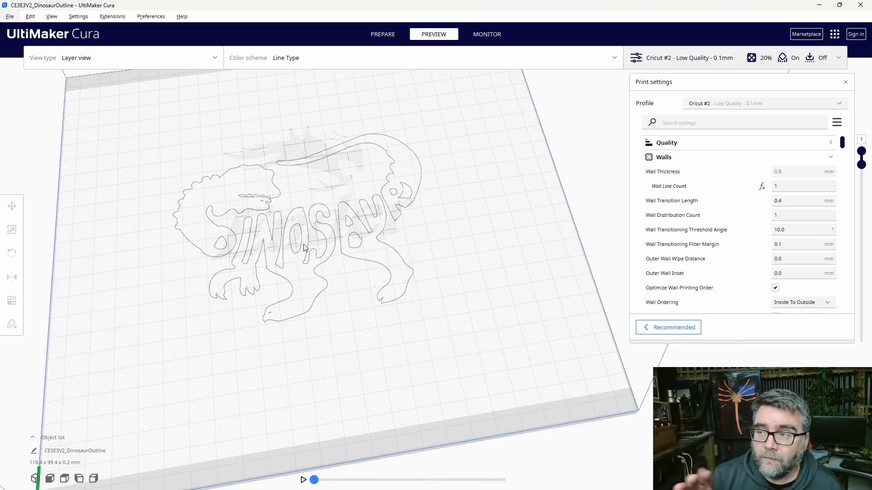
mouse_move(402, 223)
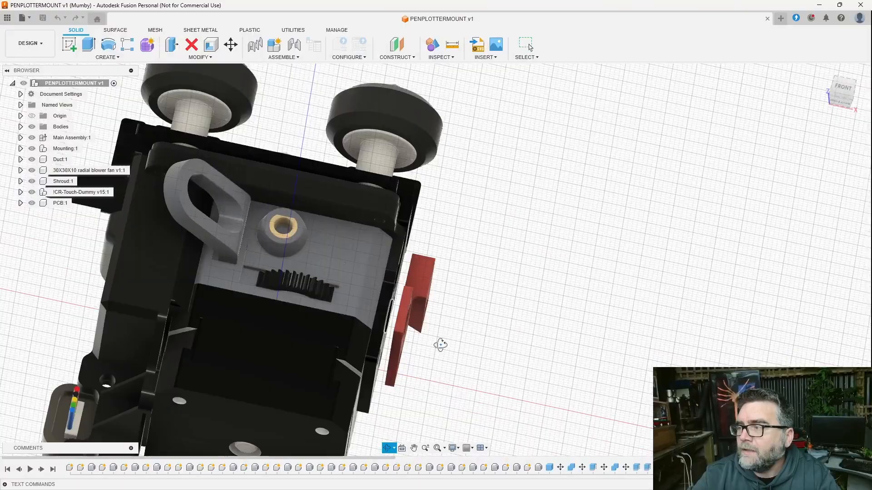
Step: Orbit the PENPLOTTERMOUNT design to view the pen holder from another side
left_click_drag(440, 344, 359, 260)
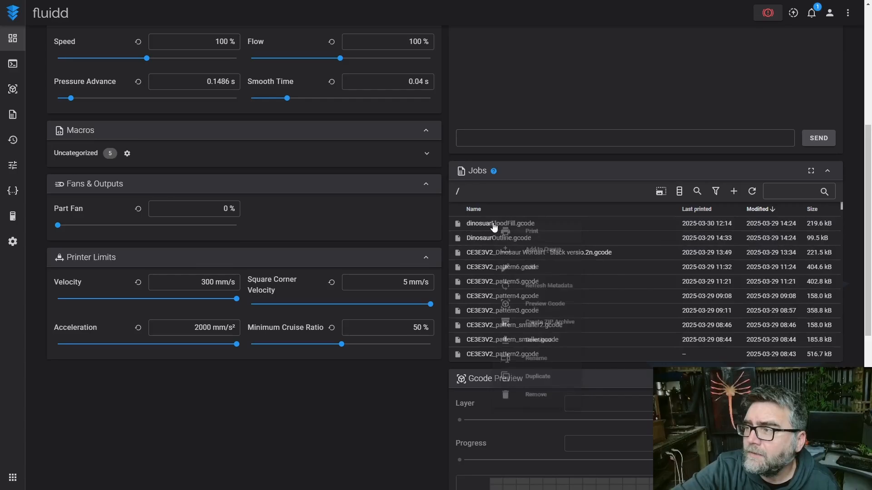
Step: Open the context menu for dinosaurFloodFill.gcode in Fluidd's Jobs list
right_click(500, 223)
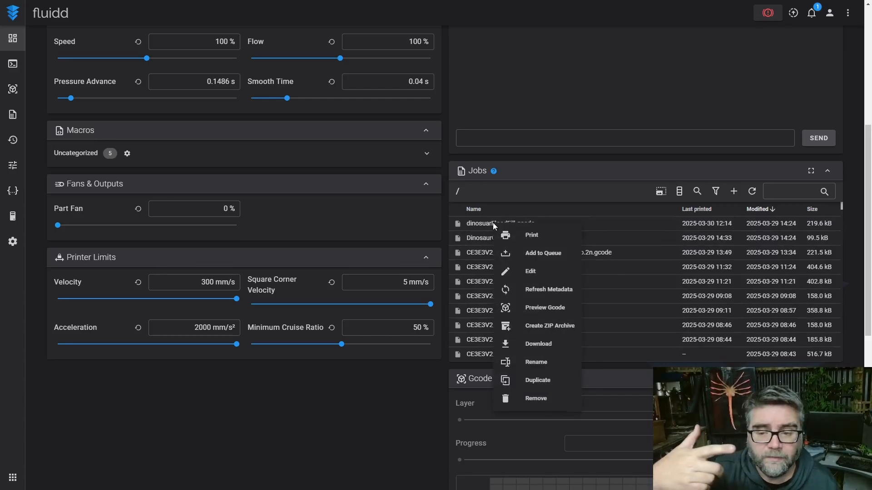